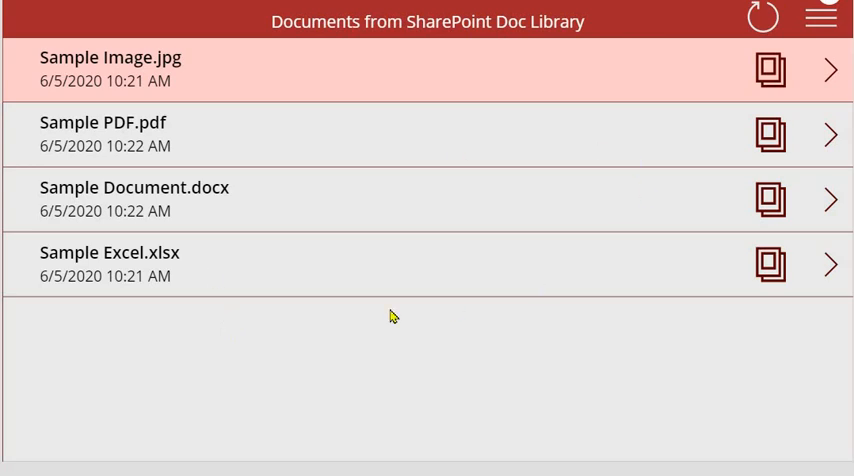
{"action": "mouse_move", "coordinate": [770, 136]}
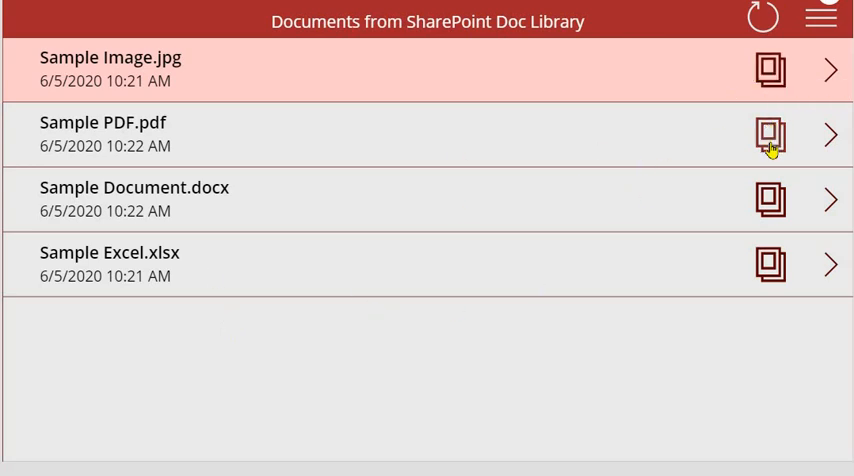
{"action": "mouse_move", "coordinate": [770, 136]}
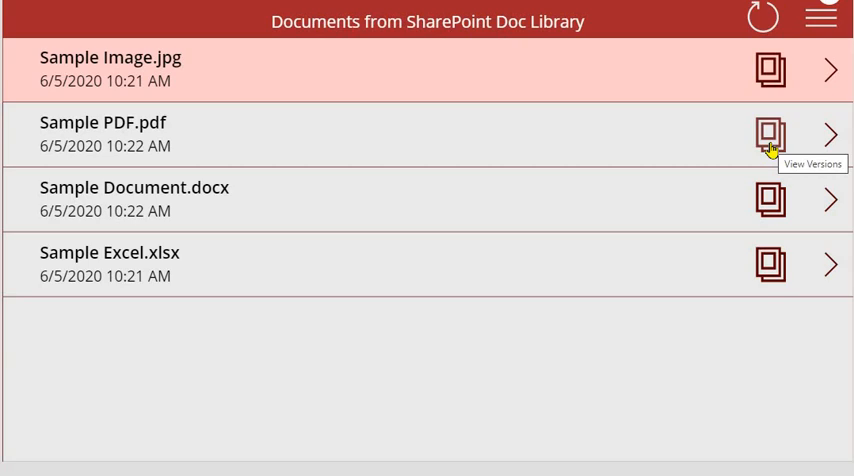
{"action": "mouse_move", "coordinate": [762, 200]}
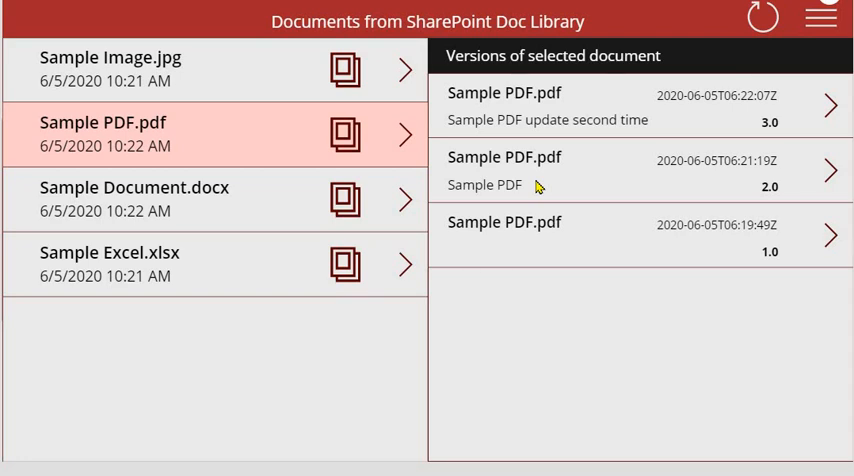
{"action": "mouse_move", "coordinate": [544, 192]}
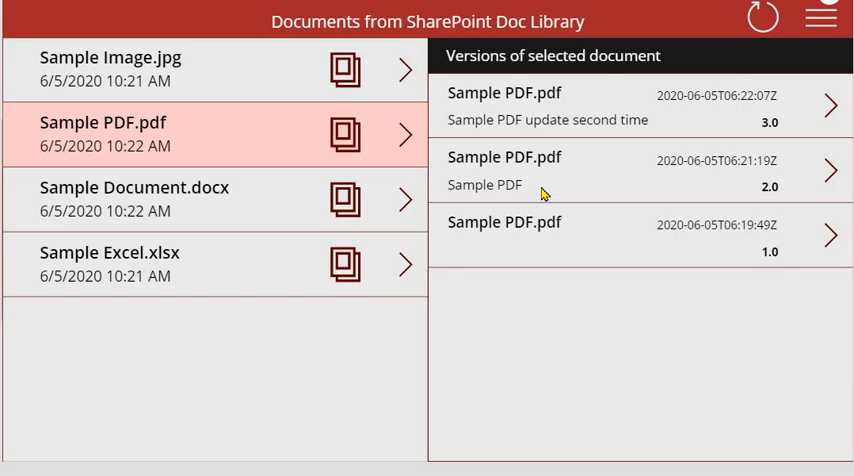
{"action": "mouse_move", "coordinate": [506, 126]}
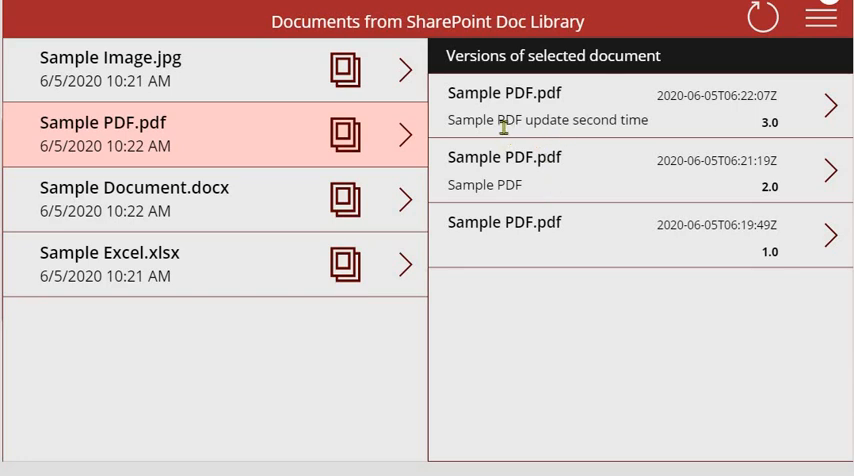
- Load the version history of Sample PDF.pdf, listing versions 3.0, 2.0 and 1.0 with comments
{"action": "double_click", "coordinate": [532, 120]}
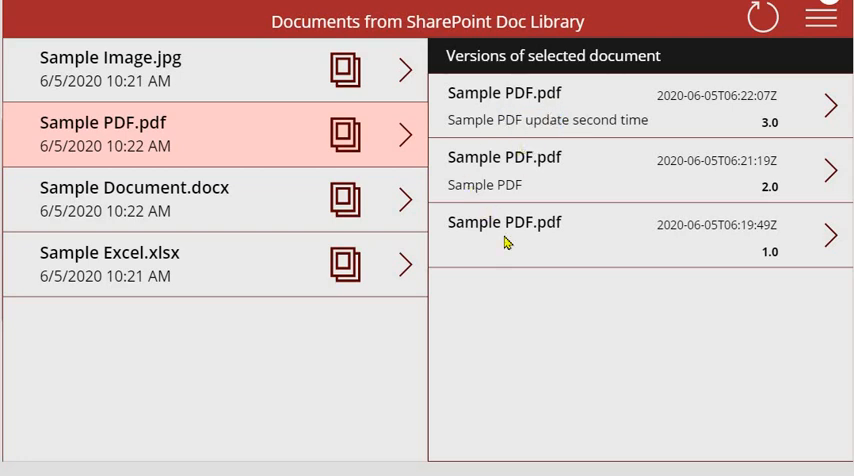
{"action": "mouse_move", "coordinate": [496, 210]}
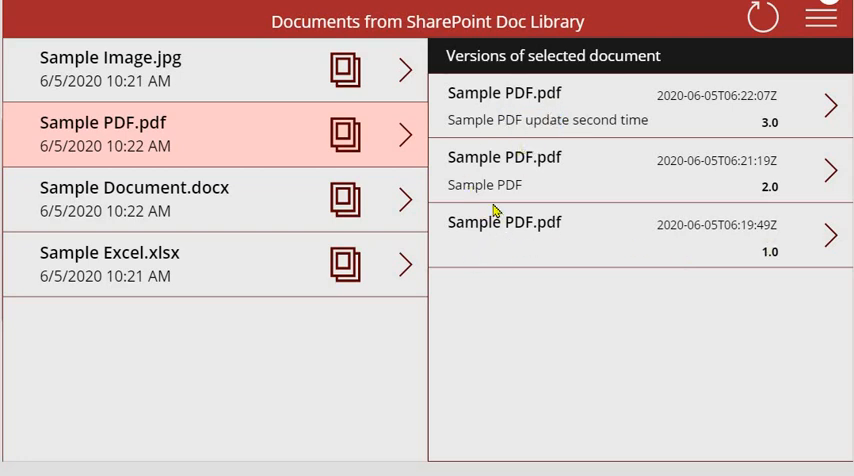
{"action": "double_click", "coordinate": [500, 184]}
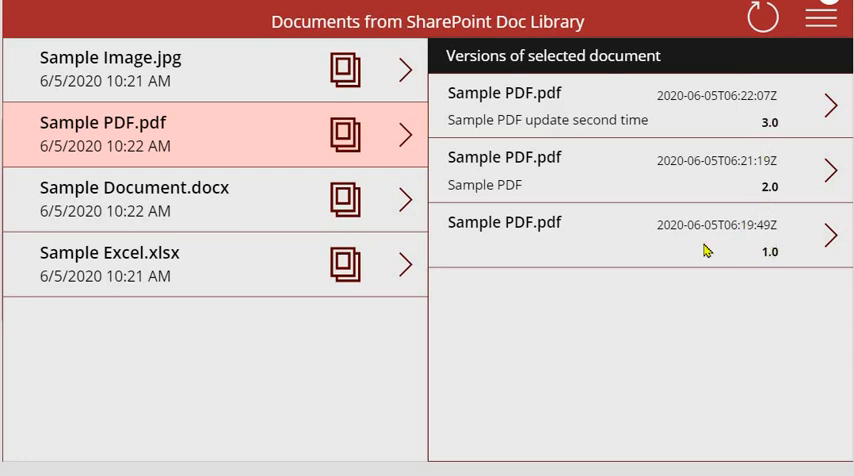
{"action": "mouse_move", "coordinate": [608, 204]}
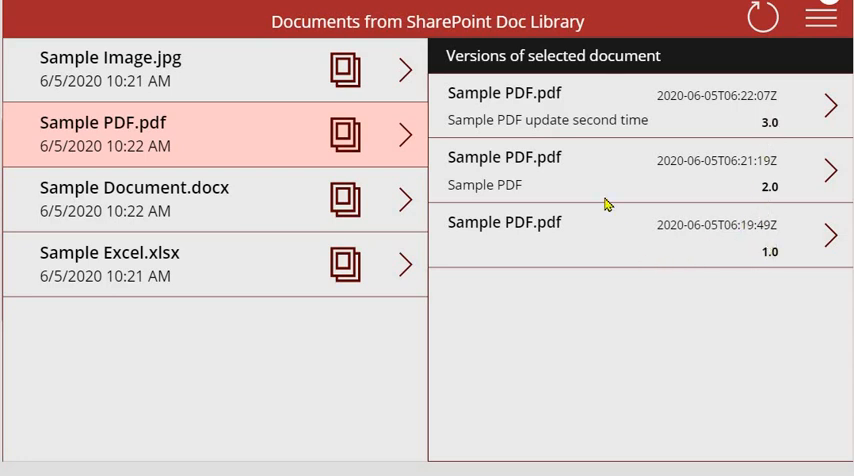
{"action": "mouse_move", "coordinate": [736, 264]}
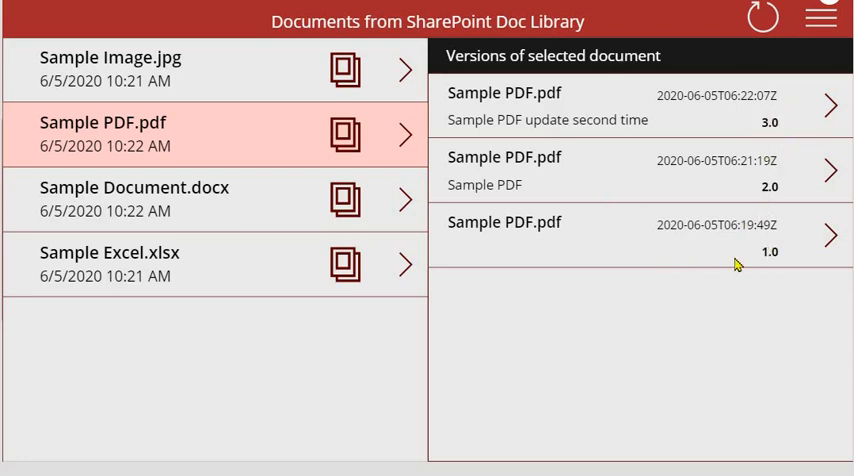
{"action": "mouse_move", "coordinate": [746, 164]}
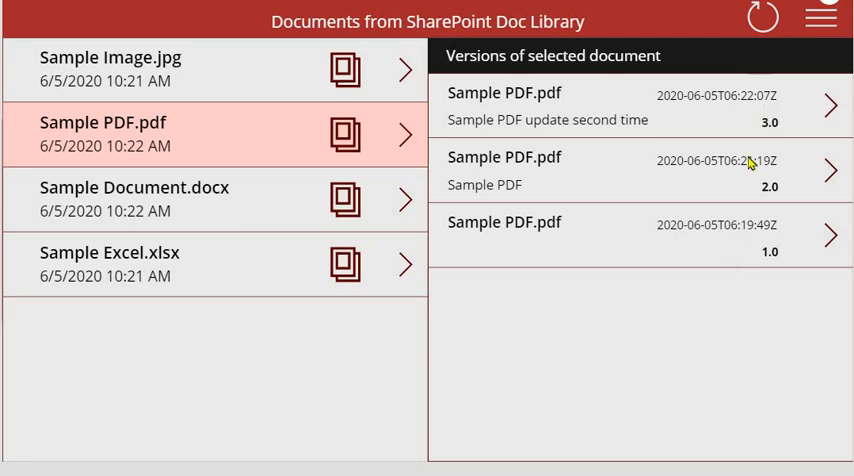
- Load the version history of Sample Excel.xlsx with its versions 3.0, 2.0 and 1.0
{"action": "left_click", "coordinate": [136, 200]}
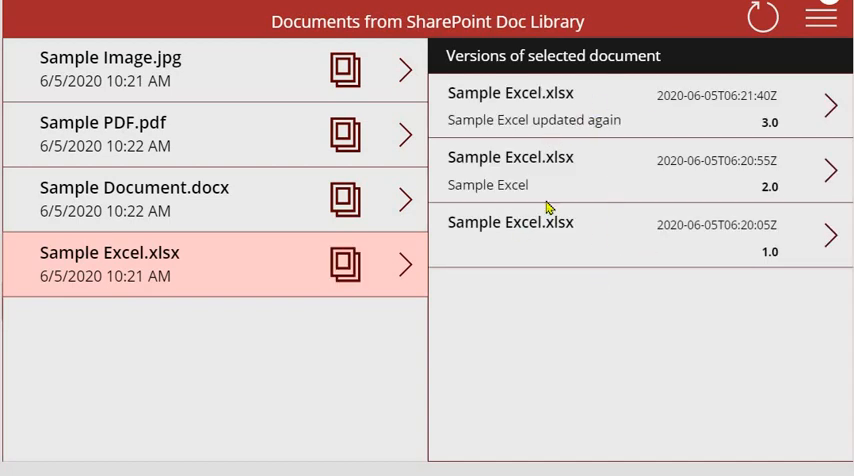
{"action": "mouse_move", "coordinate": [568, 154]}
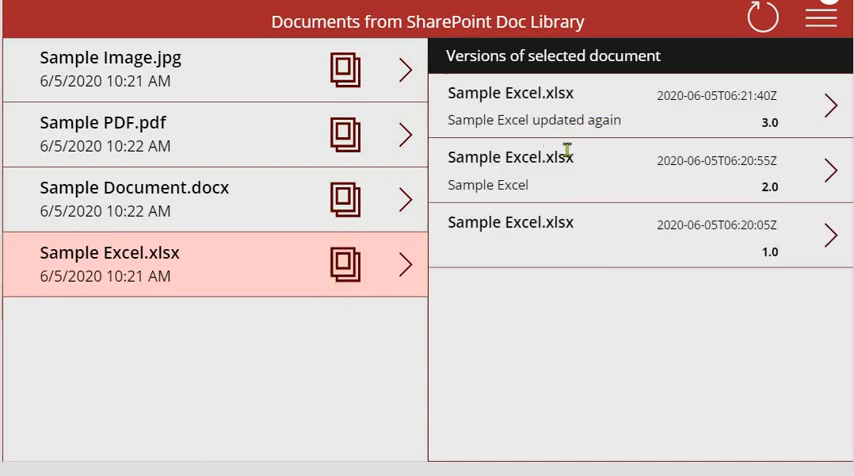
{"action": "mouse_move", "coordinate": [496, 204]}
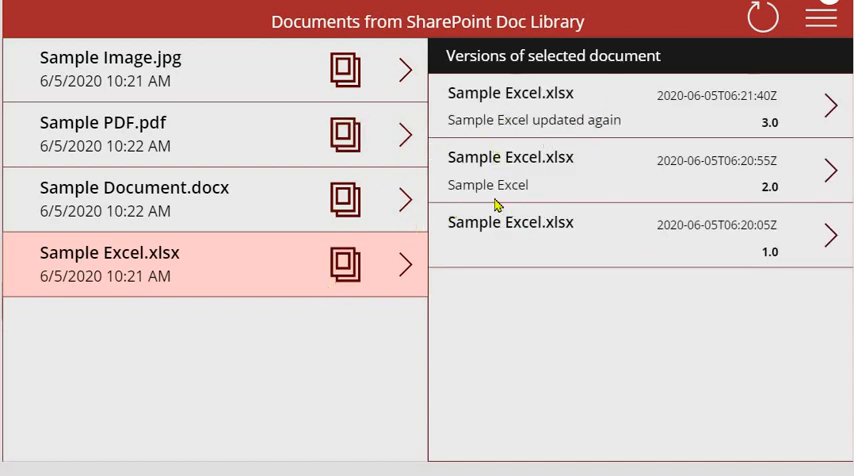
{"action": "mouse_move", "coordinate": [190, 248]}
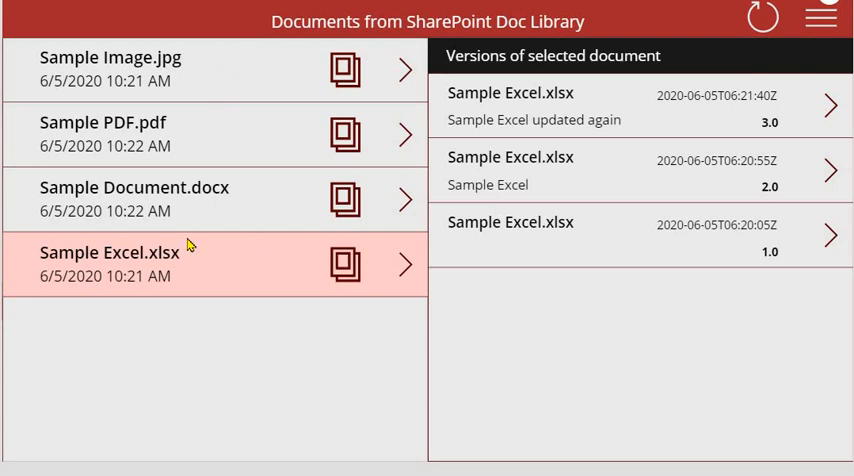
{"action": "mouse_move", "coordinate": [596, 228]}
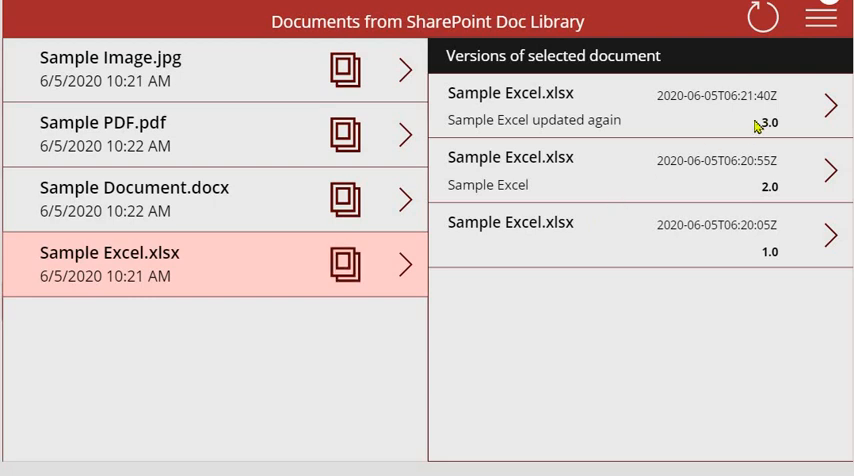
{"action": "mouse_move", "coordinate": [616, 220]}
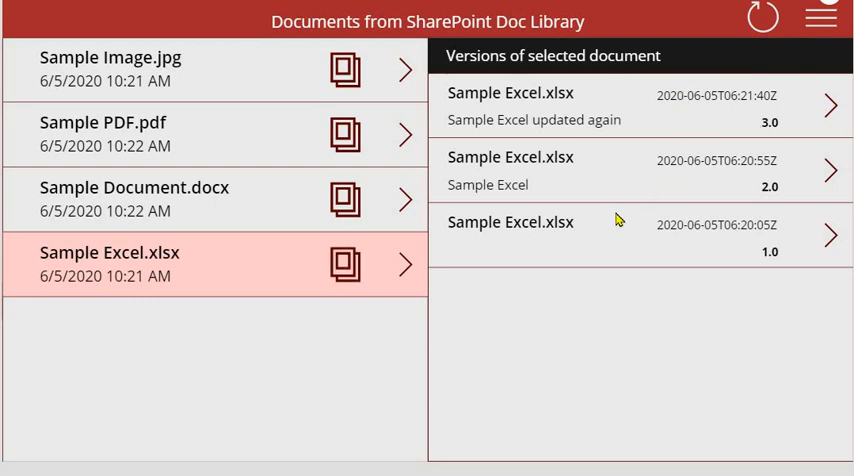
{"action": "mouse_move", "coordinate": [688, 130]}
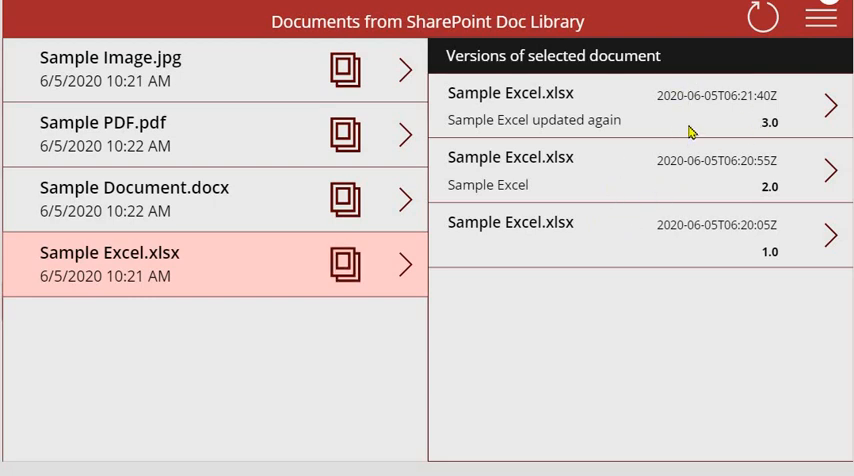
{"action": "mouse_move", "coordinate": [592, 220]}
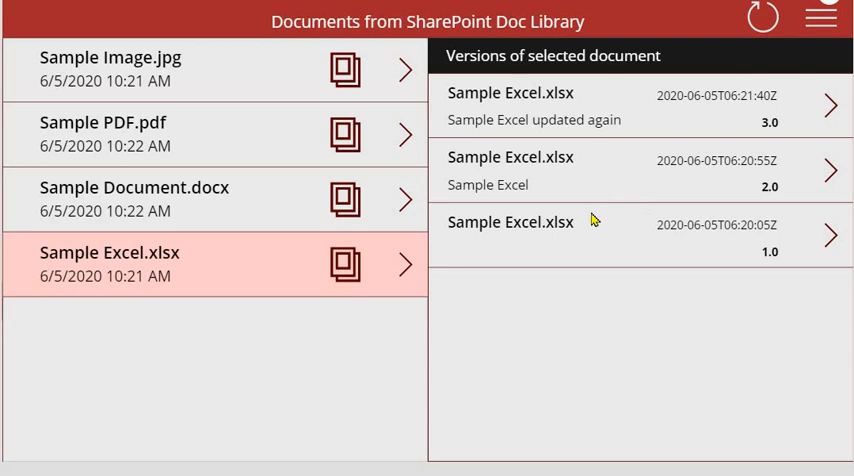
{"action": "mouse_move", "coordinate": [288, 260]}
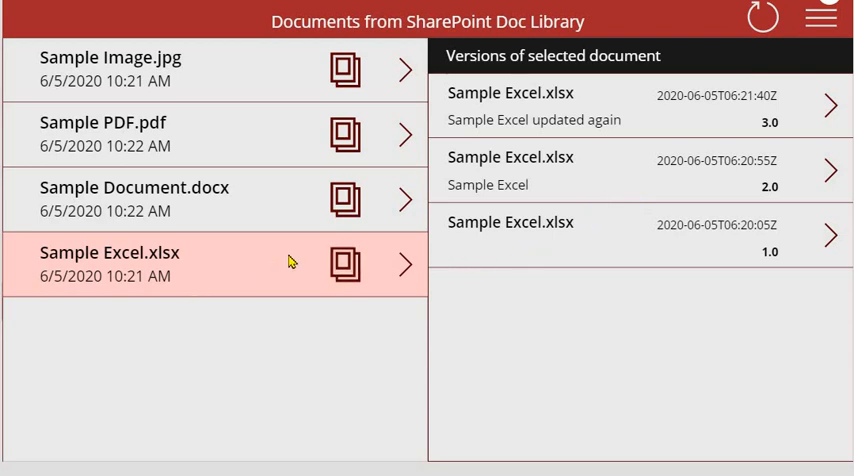
{"action": "mouse_move", "coordinate": [608, 288]}
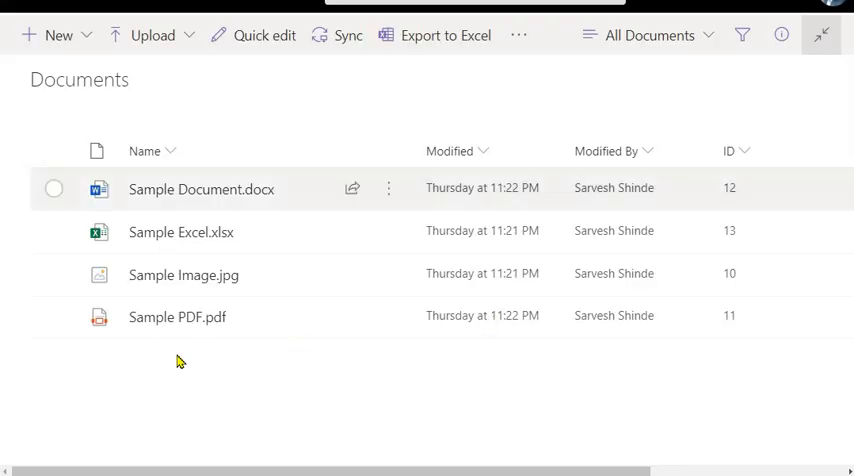
{"action": "mouse_move", "coordinate": [58, 238]}
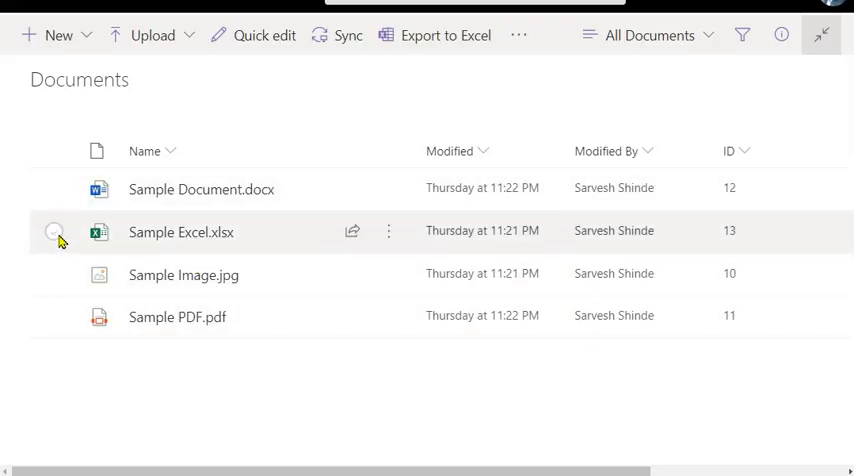
{"action": "left_click", "coordinate": [54, 232]}
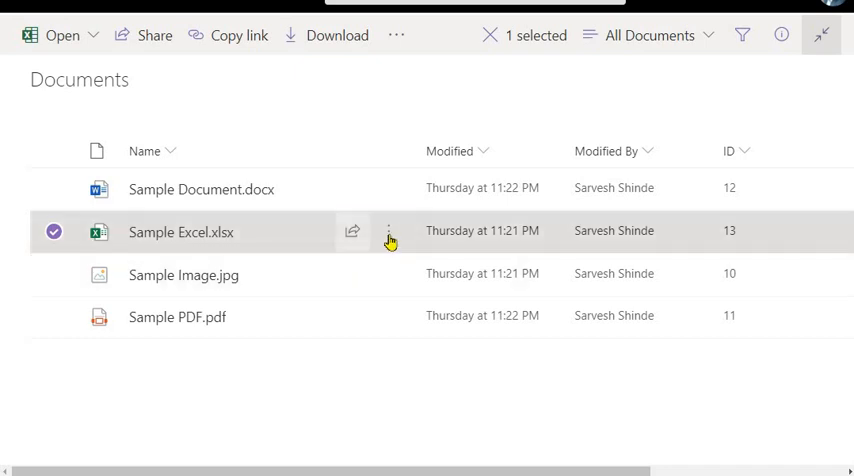
{"action": "left_click", "coordinate": [388, 232]}
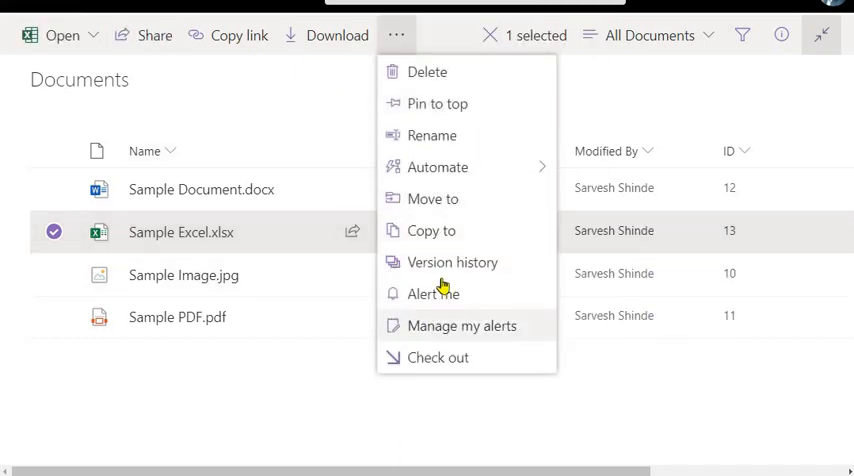
{"action": "left_click", "coordinate": [454, 262]}
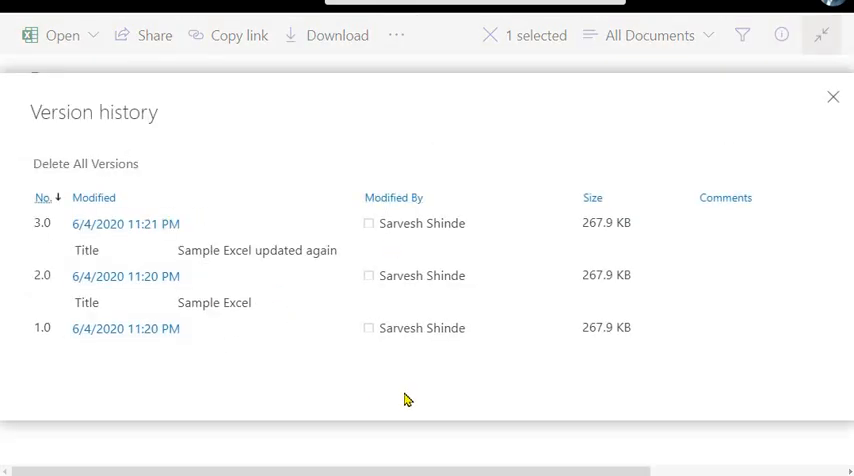
{"action": "mouse_move", "coordinate": [212, 336]}
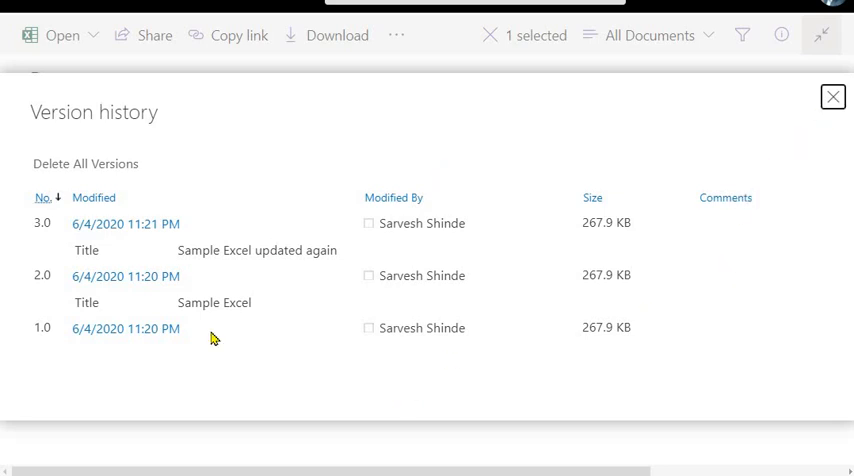
{"action": "left_click", "coordinate": [830, 96]}
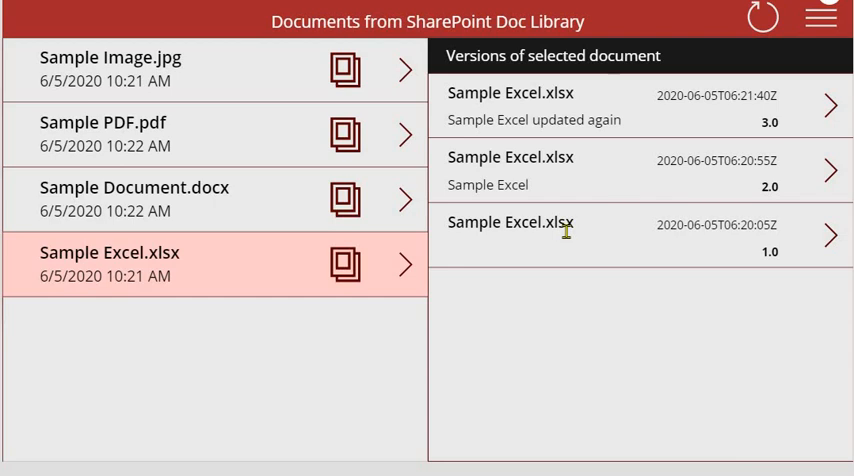
{"action": "mouse_move", "coordinate": [460, 350]}
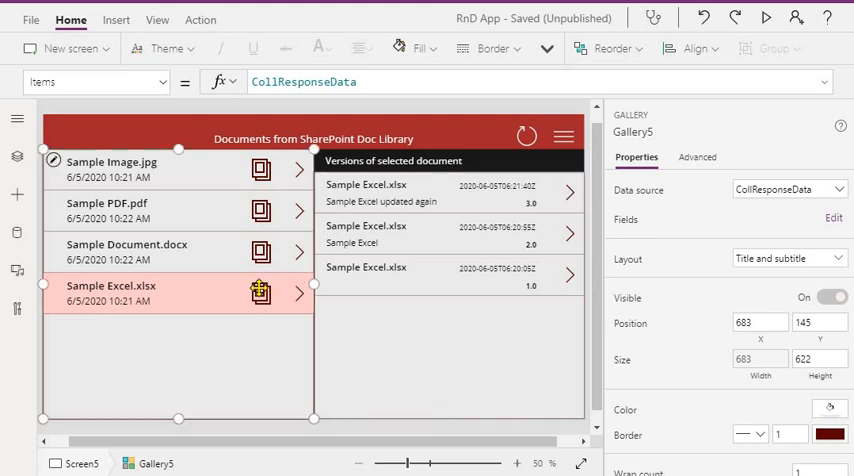
{"action": "left_click", "coordinate": [260, 168]}
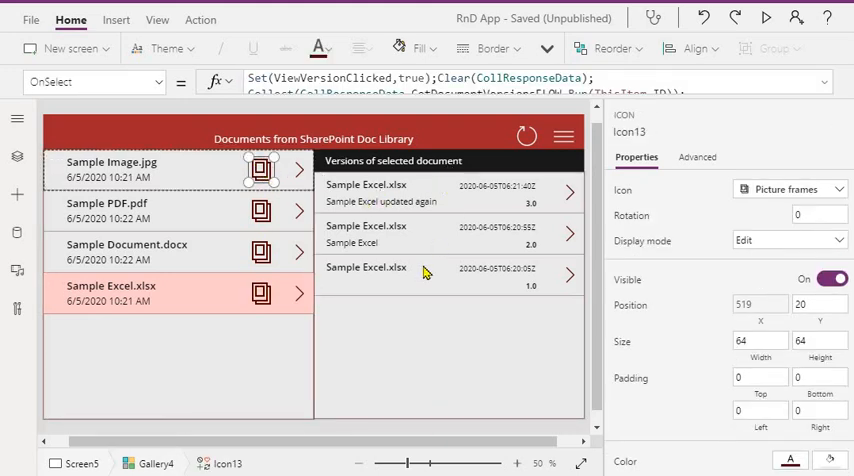
{"action": "mouse_move", "coordinate": [500, 204]}
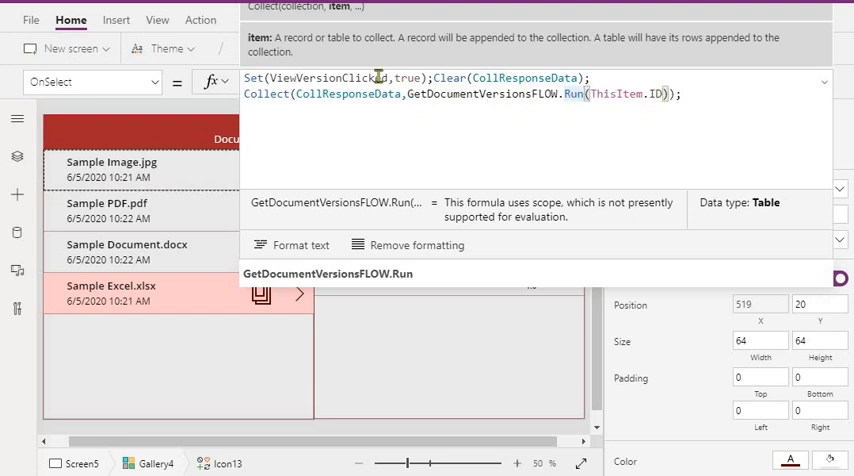
{"action": "mouse_move", "coordinate": [756, 98]}
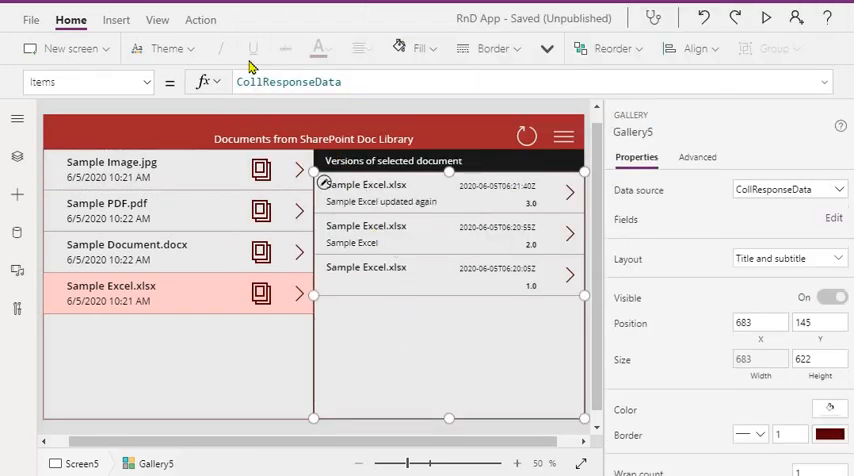
{"action": "left_click", "coordinate": [376, 202]}
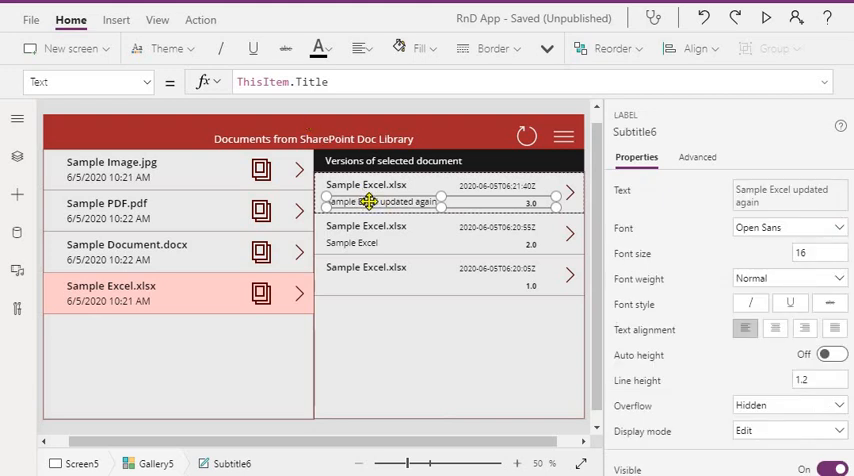
{"action": "left_click", "coordinate": [370, 184]}
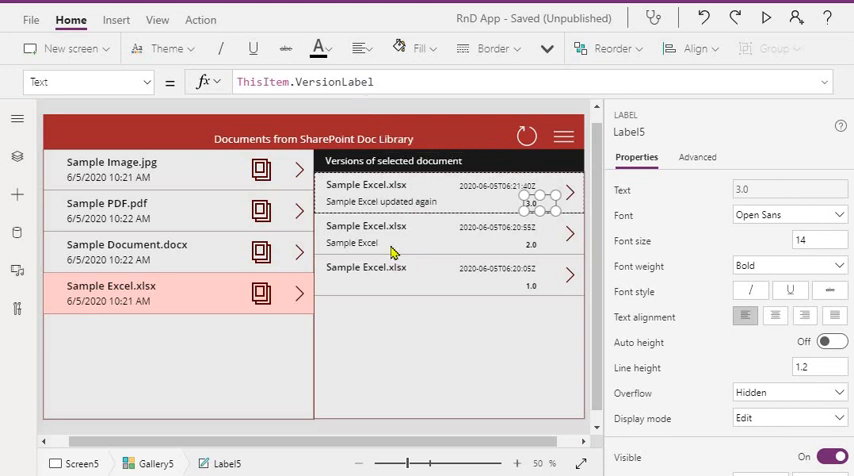
{"action": "mouse_move", "coordinate": [368, 340]}
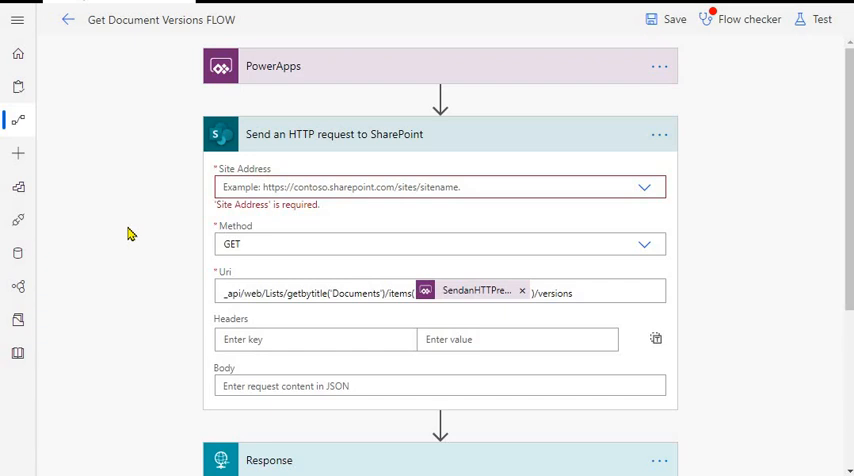
{"action": "mouse_move", "coordinate": [416, 144]}
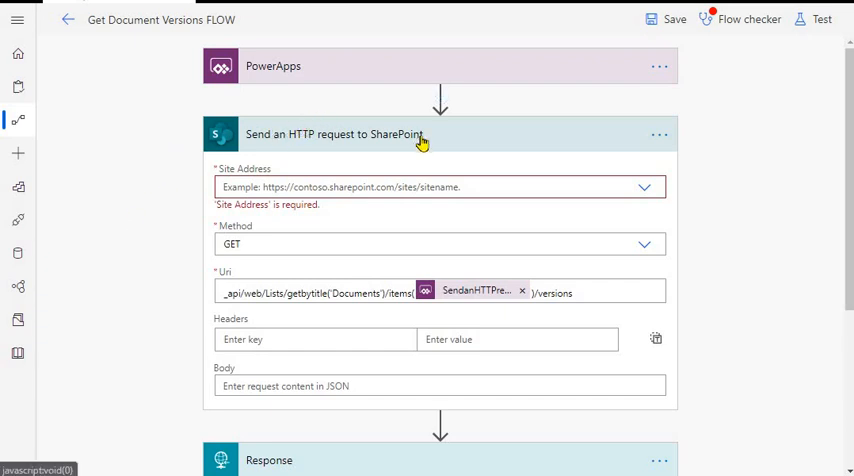
{"action": "scroll", "scroll_direction": "down", "scroll_amount": 3}
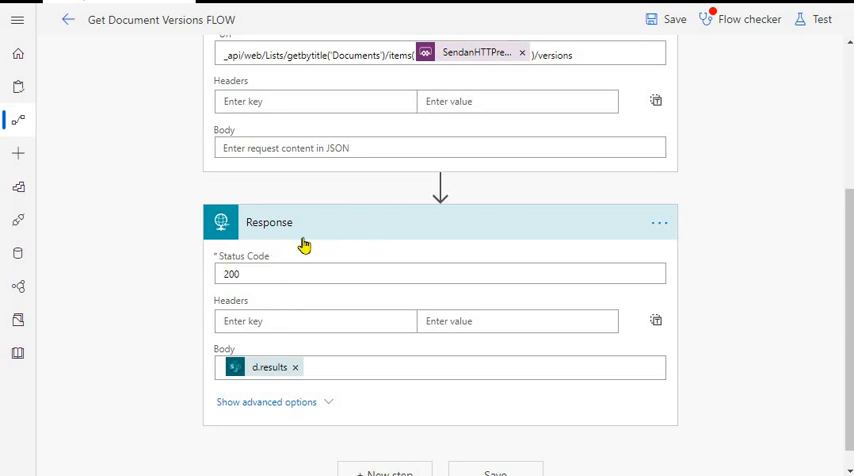
{"action": "mouse_move", "coordinate": [300, 234]}
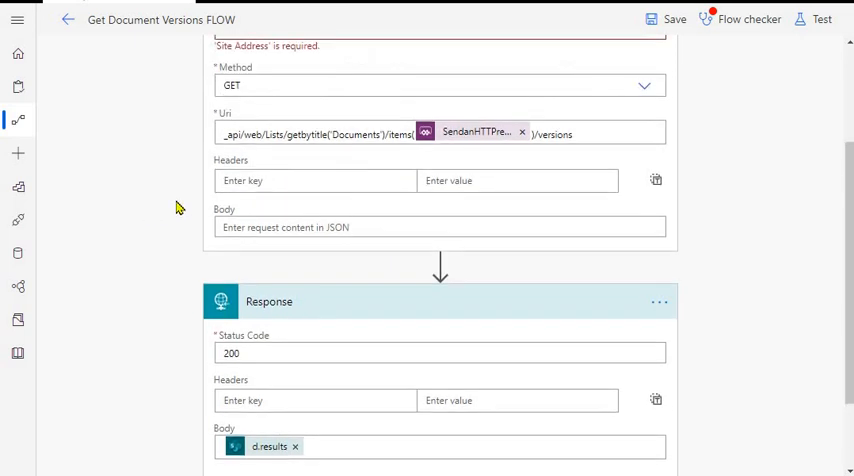
{"action": "mouse_move", "coordinate": [304, 216]}
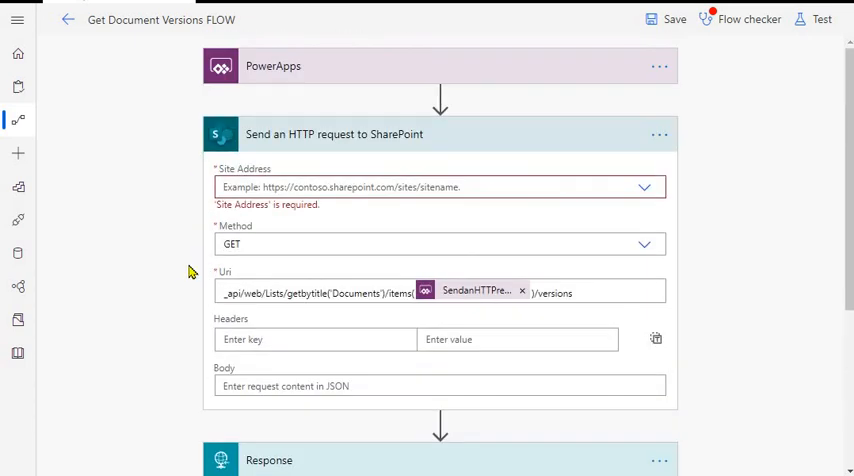
{"action": "scroll", "scroll_direction": "down", "scroll_amount": 3}
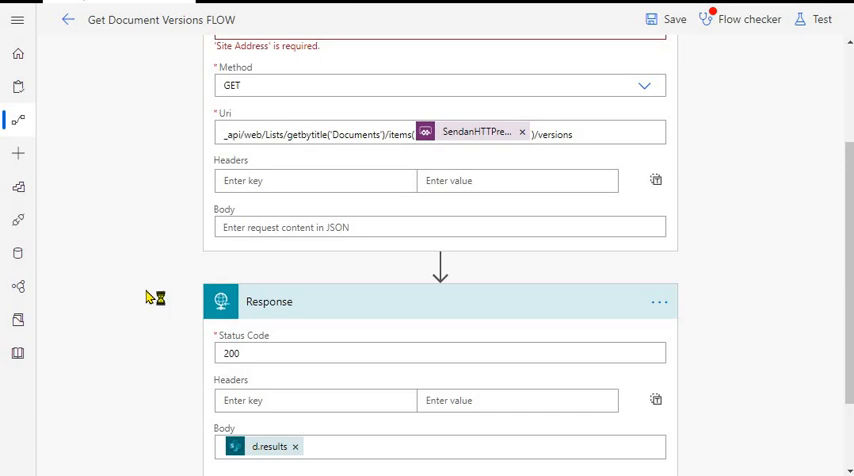
{"action": "scroll", "scroll_direction": "down", "scroll_amount": 3}
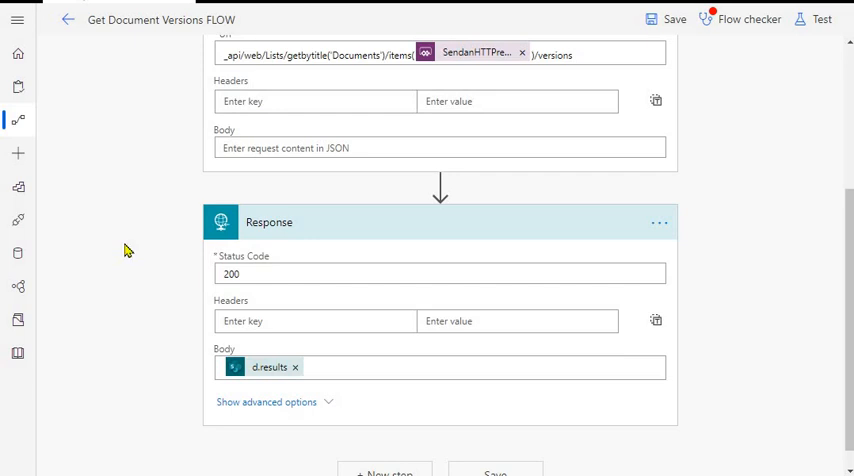
{"action": "mouse_move", "coordinate": [252, 384]}
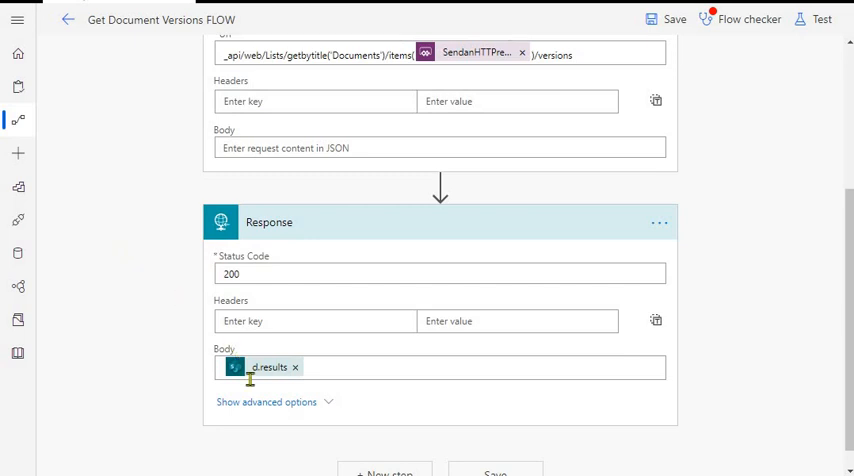
{"action": "scroll", "scroll_direction": "up", "scroll_amount": 3}
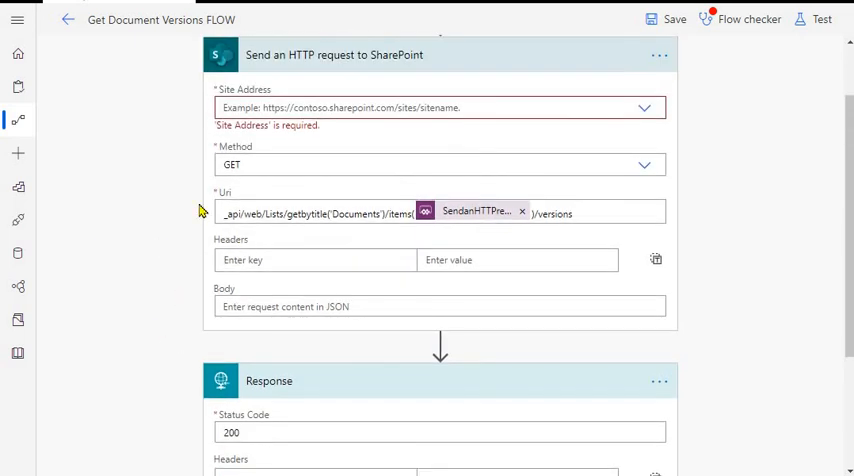
{"action": "mouse_move", "coordinate": [132, 166]}
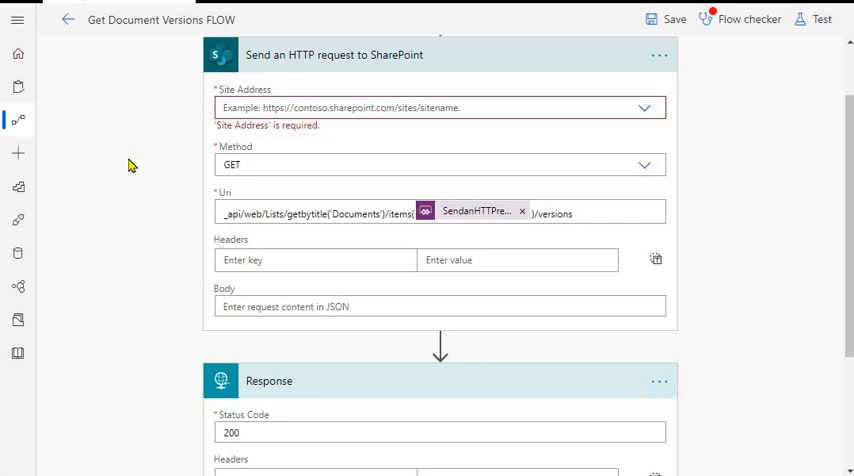
{"action": "mouse_move", "coordinate": [308, 172]}
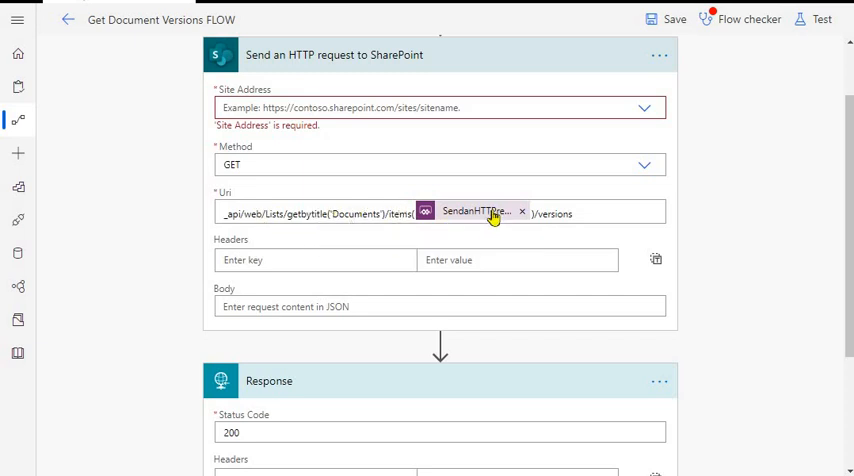
{"action": "mouse_move", "coordinate": [486, 216]}
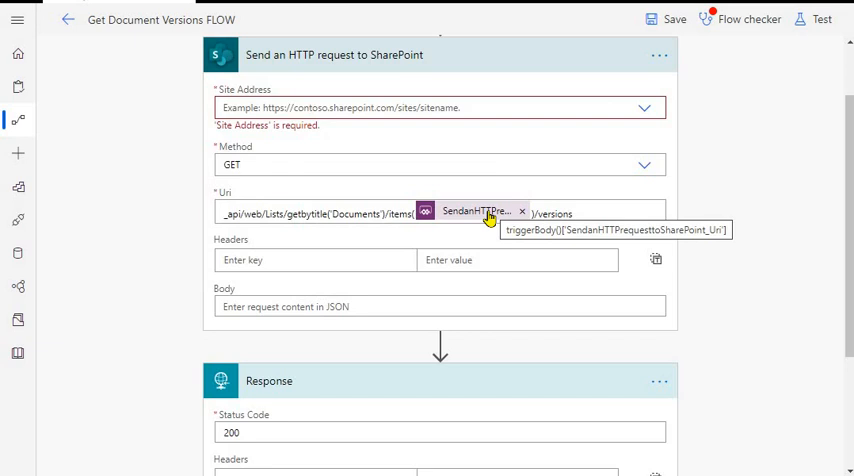
{"action": "mouse_move", "coordinate": [502, 216]}
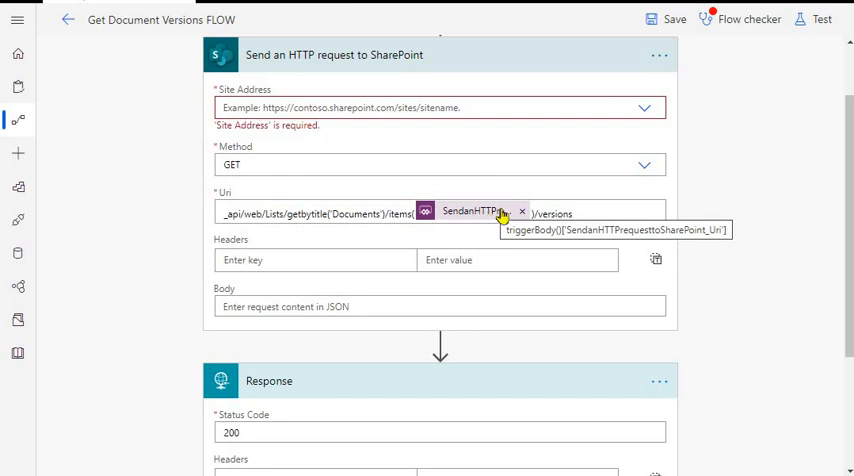
{"action": "mouse_move", "coordinate": [288, 300]}
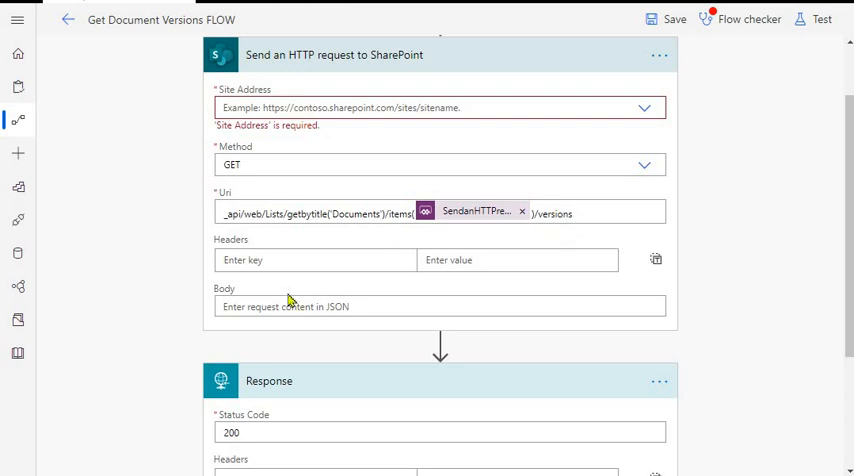
{"action": "scroll", "scroll_direction": "down", "scroll_amount": 3}
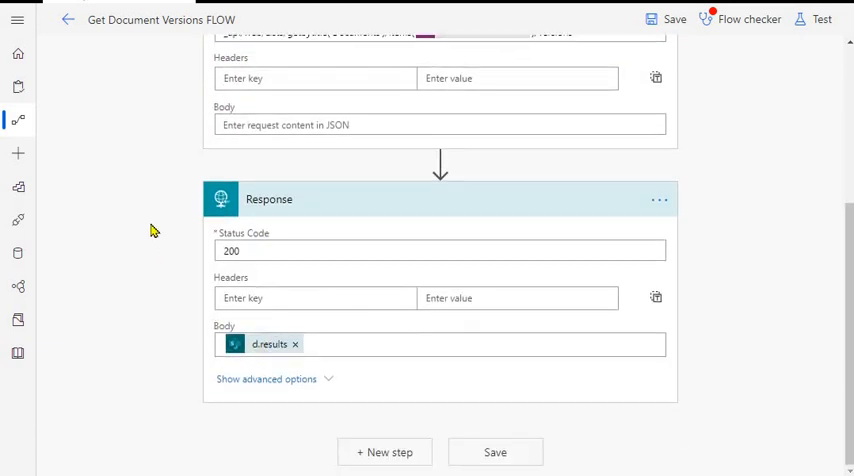
{"action": "mouse_move", "coordinate": [268, 344]}
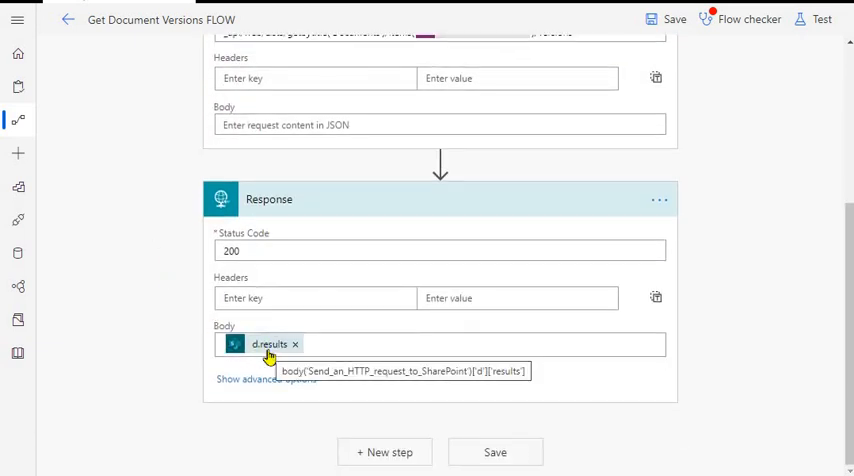
{"action": "mouse_move", "coordinate": [264, 352]}
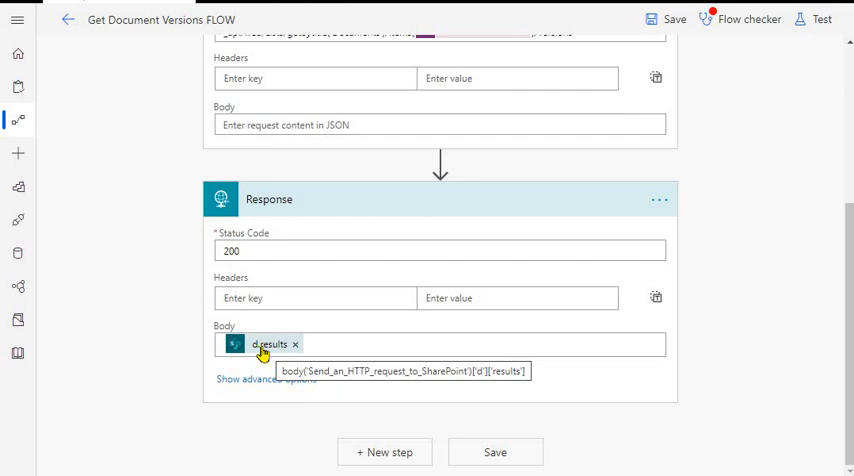
{"action": "mouse_move", "coordinate": [262, 344]}
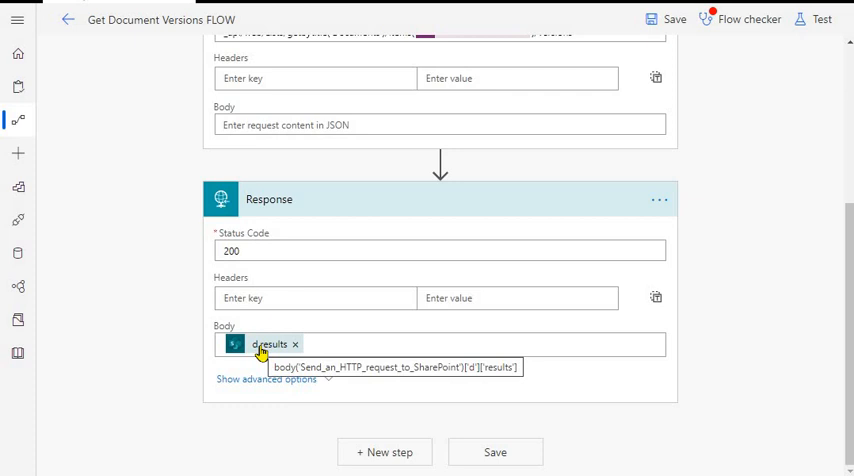
{"action": "mouse_move", "coordinate": [266, 344]}
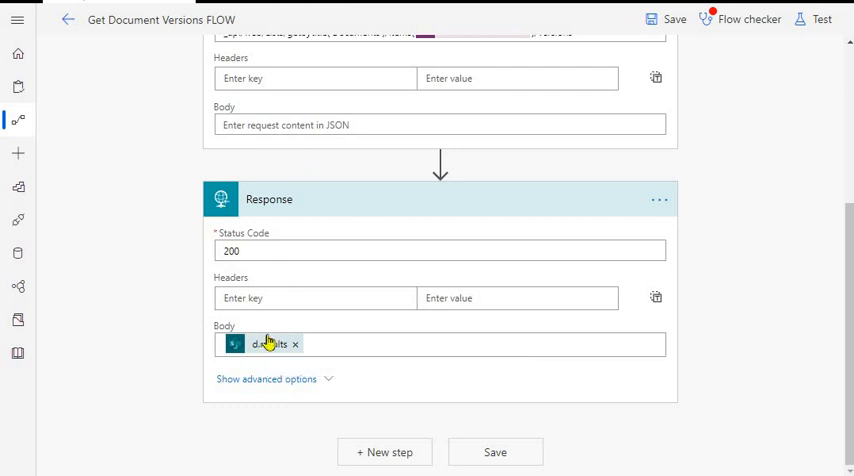
{"action": "mouse_move", "coordinate": [268, 344]}
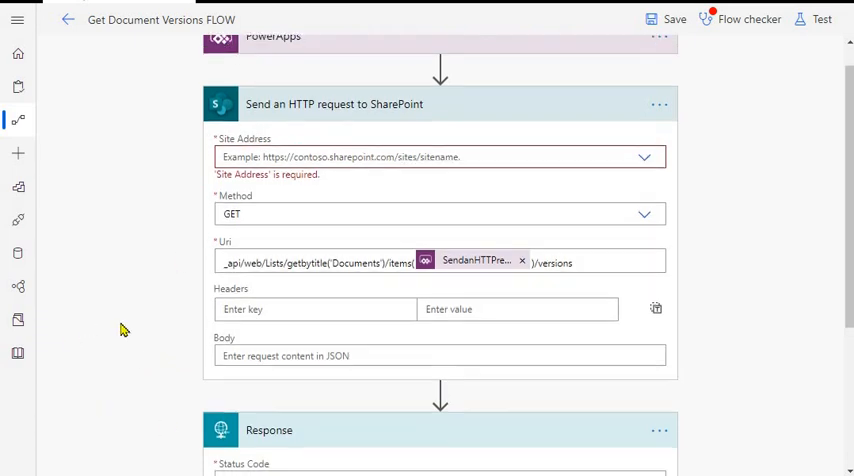
{"action": "scroll", "scroll_direction": "down", "scroll_amount": 3}
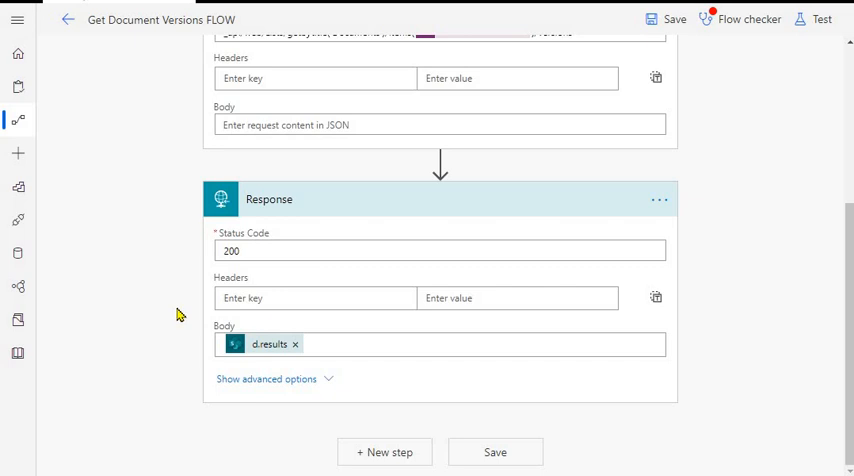
{"action": "mouse_move", "coordinate": [168, 316]}
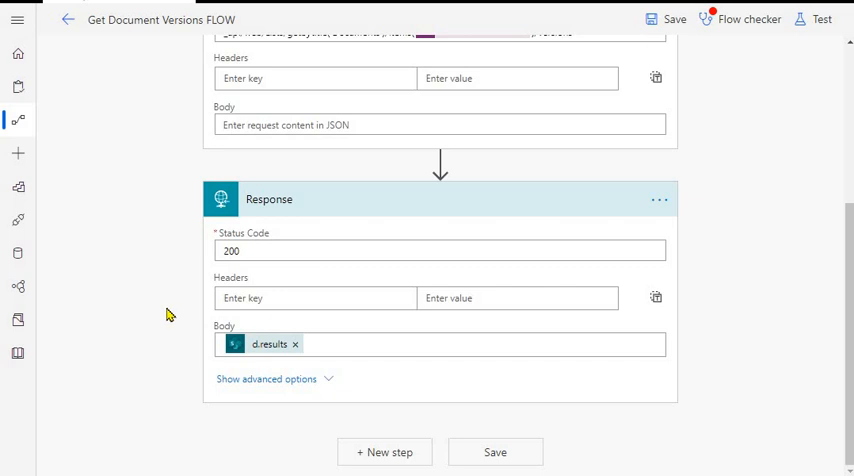
- Reveal the Response Body JSON Schema, an array of version objects with required fields
{"action": "left_click", "coordinate": [268, 380]}
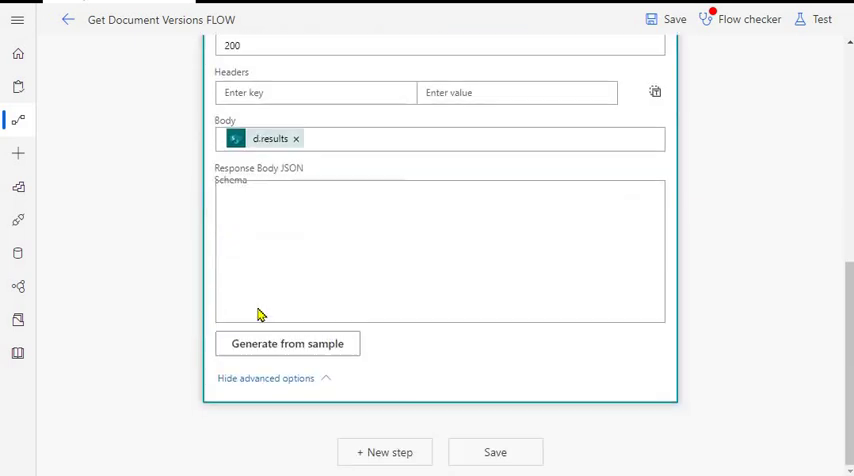
{"action": "mouse_move", "coordinate": [352, 272]}
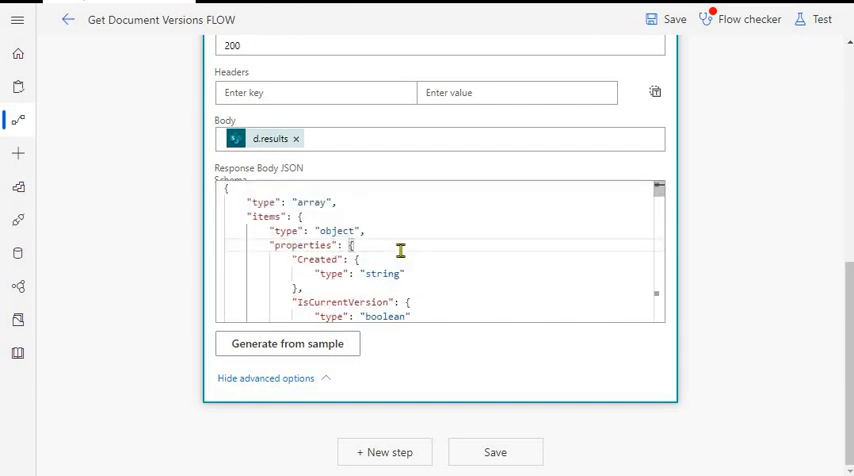
{"action": "scroll", "scroll_direction": "down", "scroll_amount": 3}
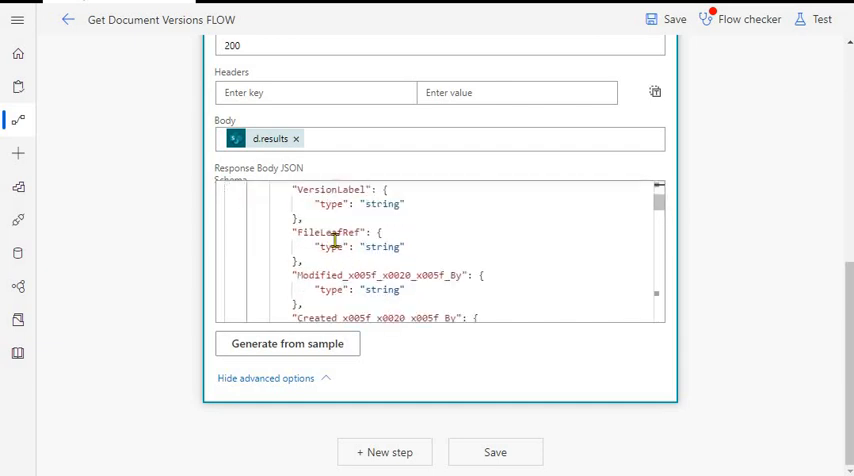
{"action": "scroll", "scroll_direction": "down", "scroll_amount": 3}
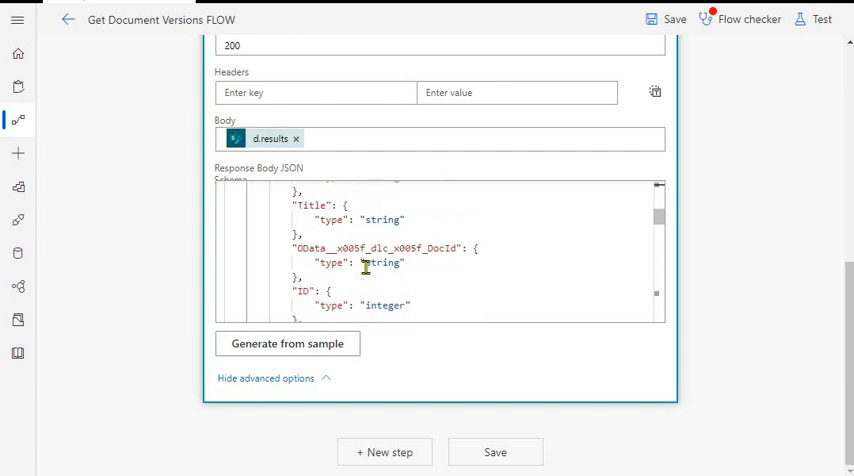
{"action": "scroll", "scroll_direction": "down", "scroll_amount": 3}
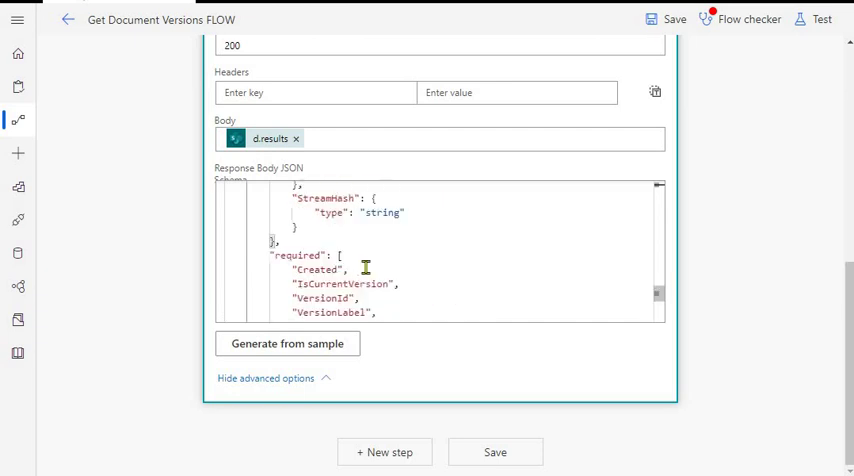
{"action": "scroll", "scroll_direction": "down", "scroll_amount": 3}
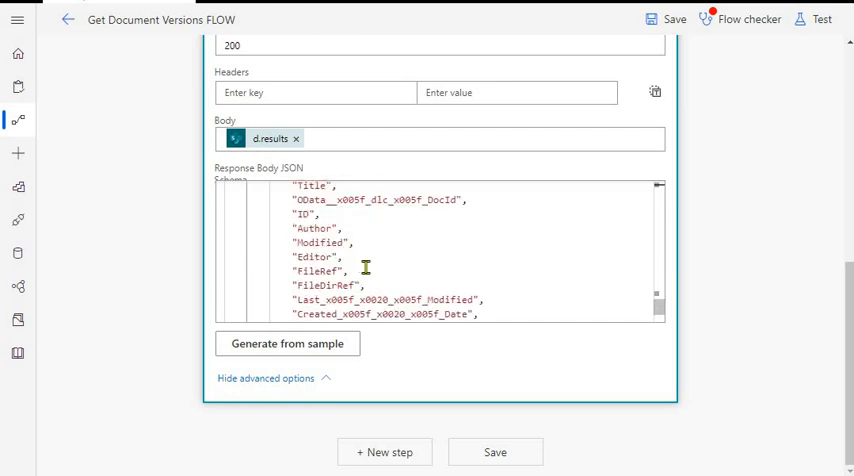
{"action": "mouse_move", "coordinate": [116, 316]}
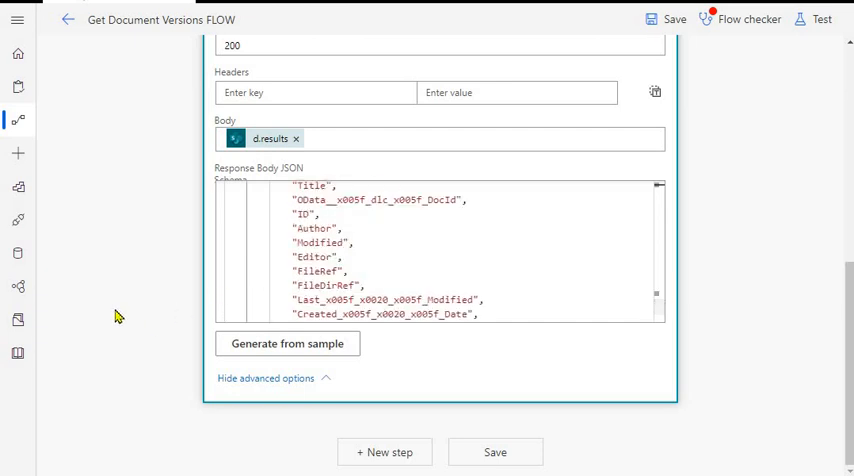